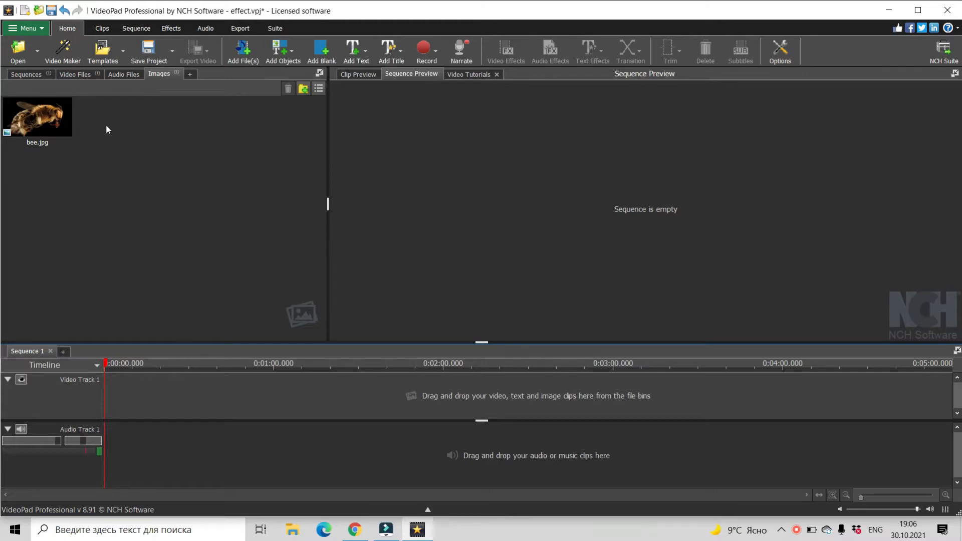
{"action": "mouse_move", "coordinate": [55, 118]}
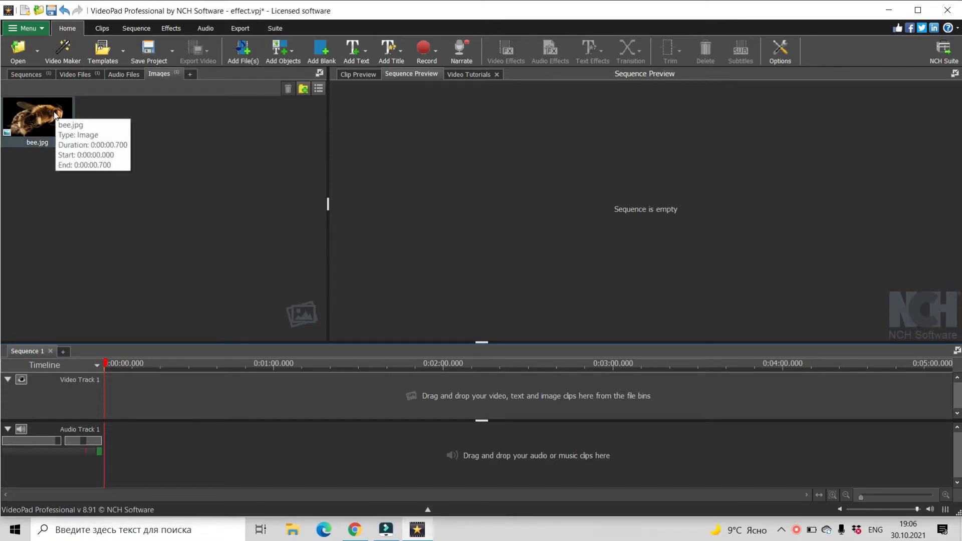
{"action": "mouse_move", "coordinate": [169, 93]}
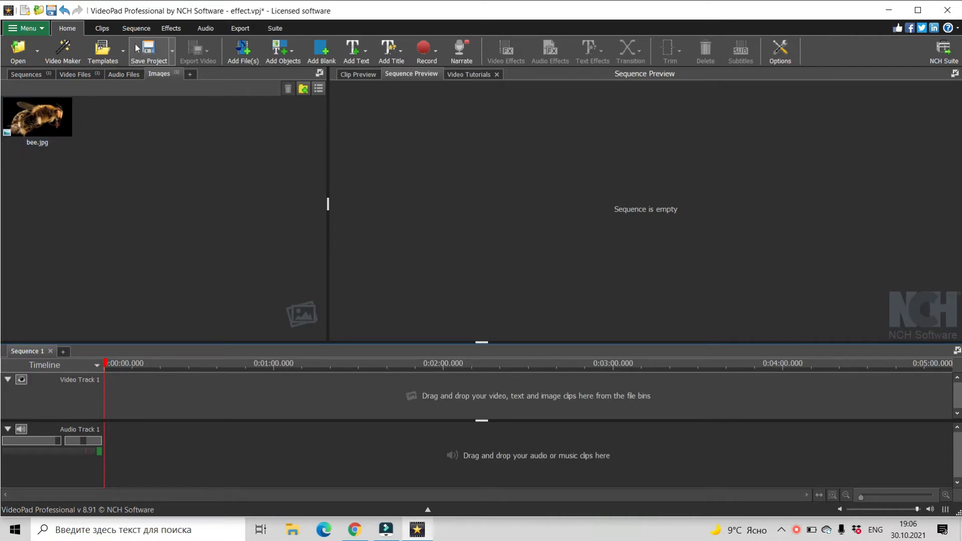
- Show the Video Files bin containing Flowers - 32167.mp4
{"action": "left_click", "coordinate": [74, 74]}
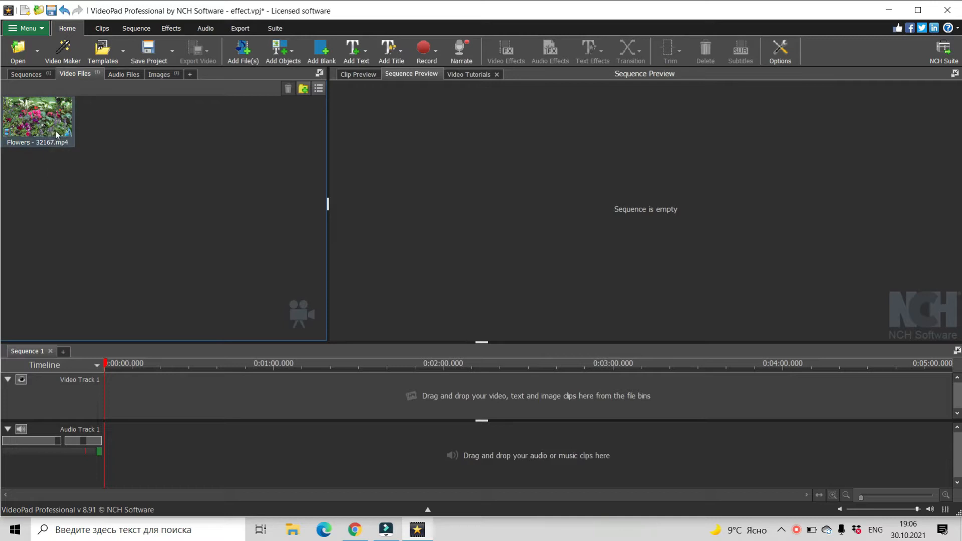
{"action": "mouse_move", "coordinate": [173, 78]}
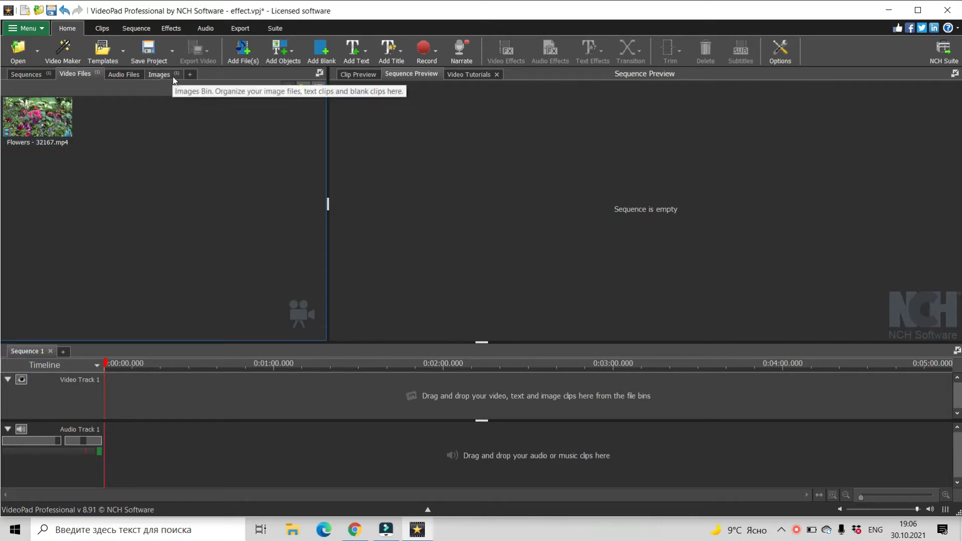
- Add Flowers - 32167.mp4 to Video Track 1 along with its audio
{"action": "left_click_drag", "start_coordinate": [37, 116], "coordinate": [144, 429]}
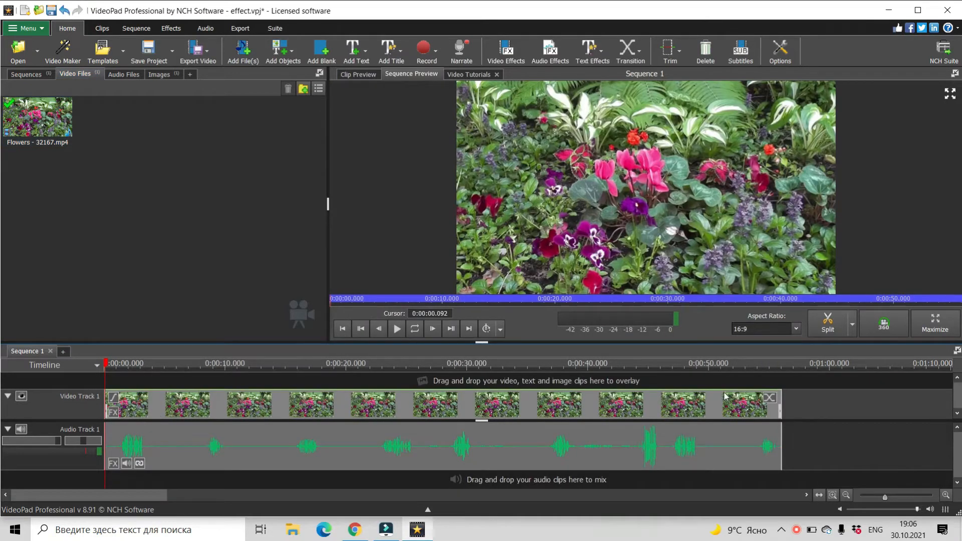
{"action": "mouse_move", "coordinate": [157, 77]}
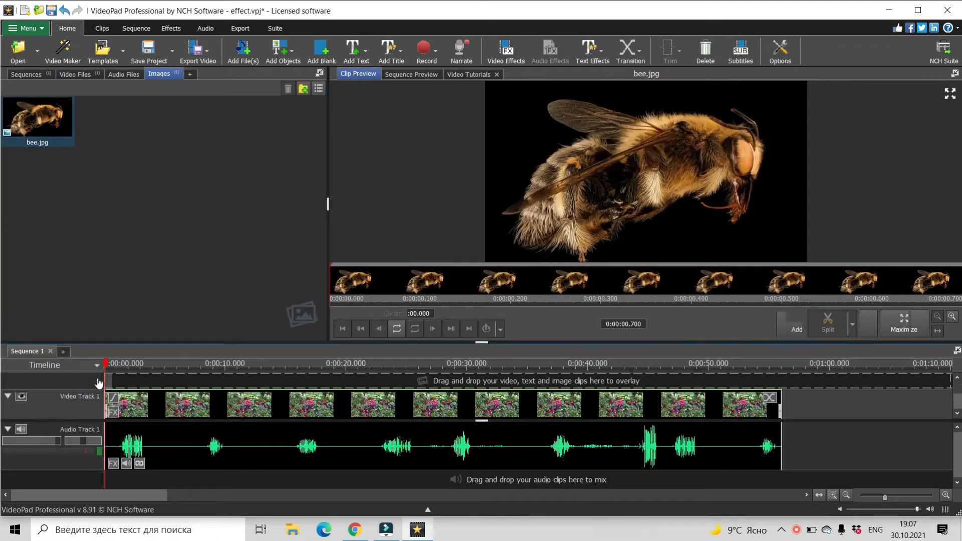
- Overlay bee.jpg on a new Video Track 2 above the flowers clip
{"action": "left_click", "coordinate": [411, 74]}
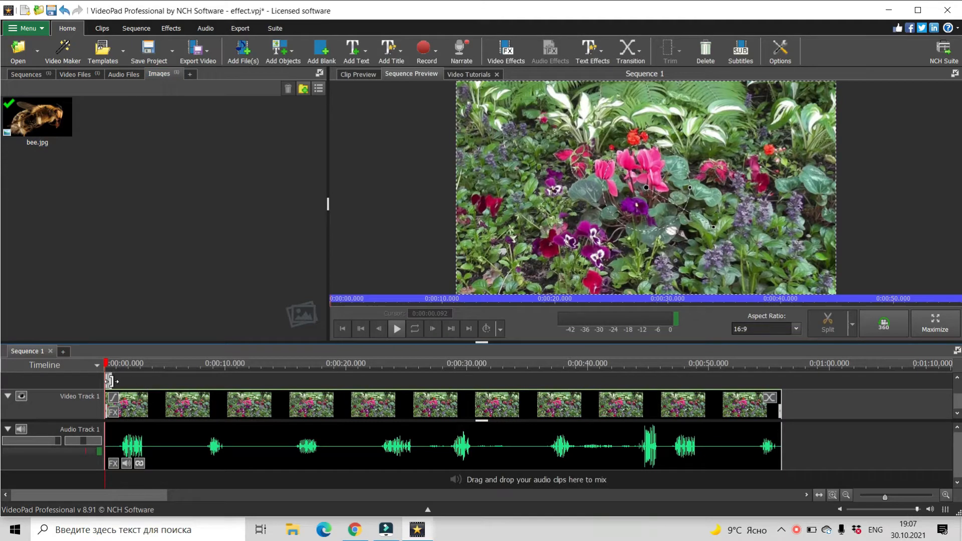
{"action": "left_click_drag", "start_coordinate": [37, 116], "coordinate": [126, 386]}
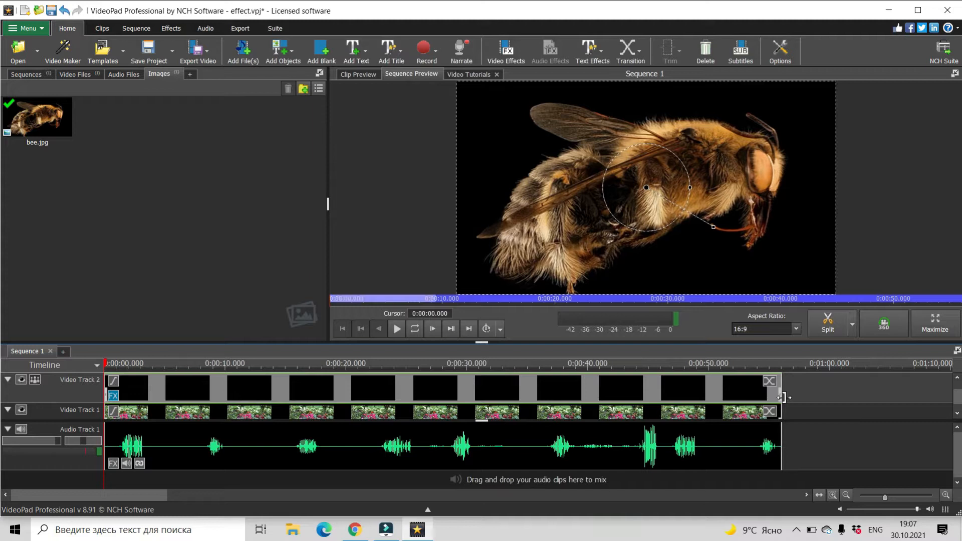
{"action": "mouse_move", "coordinate": [658, 382]}
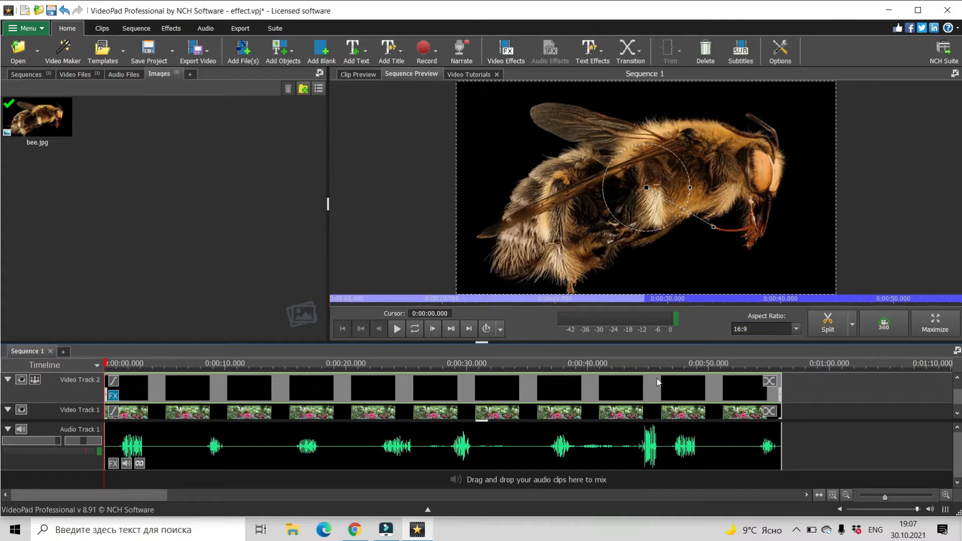
{"action": "mouse_move", "coordinate": [618, 188]}
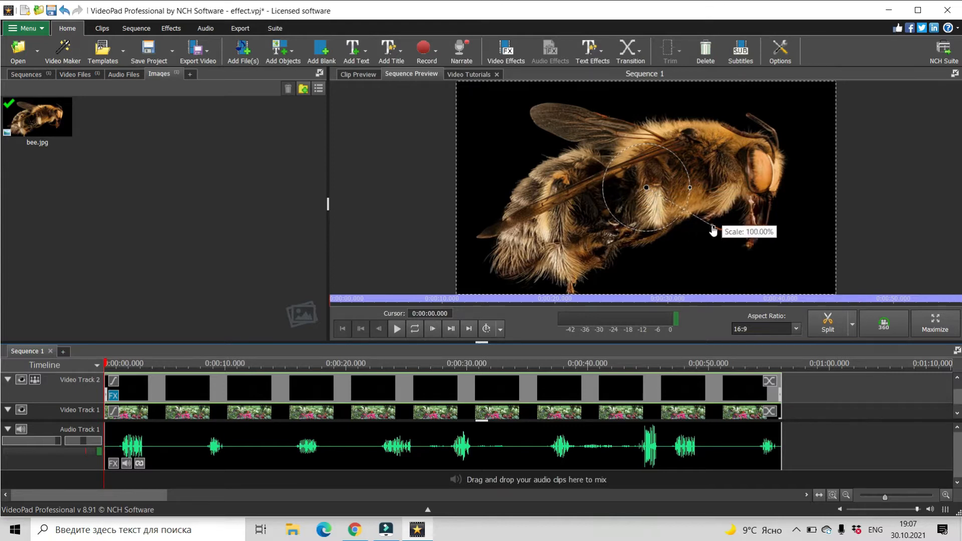
- Shrink the bee overlay in Sequence Preview to a small inset
{"action": "left_click", "coordinate": [708, 229]}
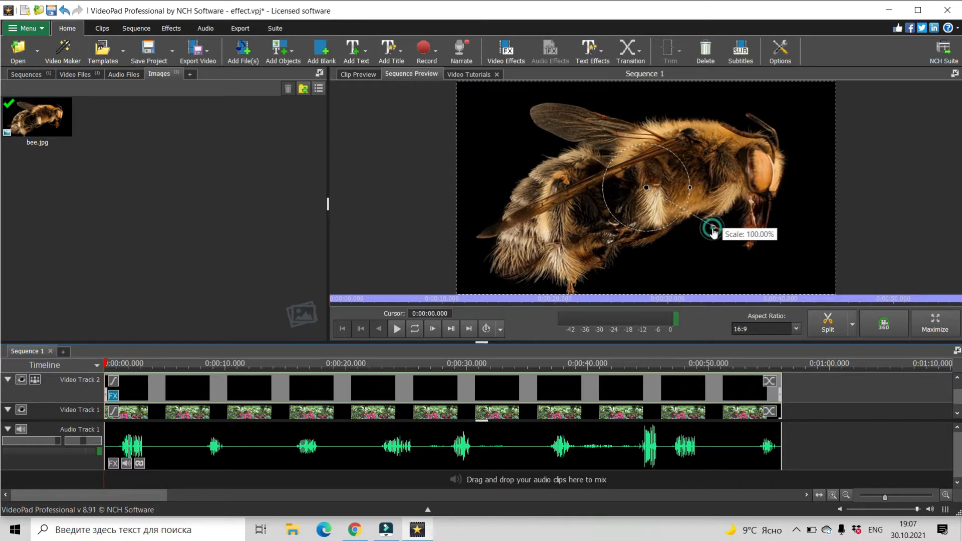
{"action": "left_click_drag", "start_coordinate": [710, 228], "coordinate": [683, 216]}
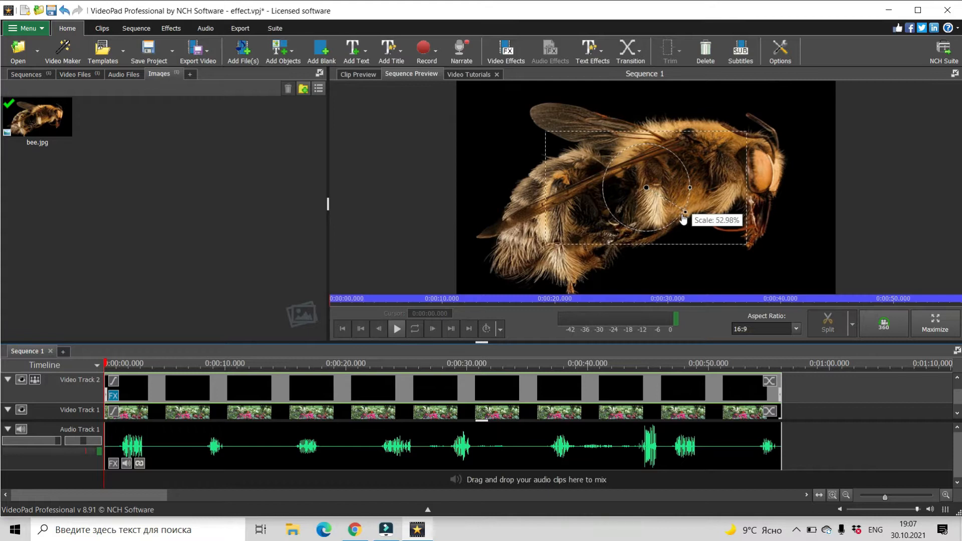
{"action": "left_click_drag", "start_coordinate": [684, 216], "coordinate": [671, 204]}
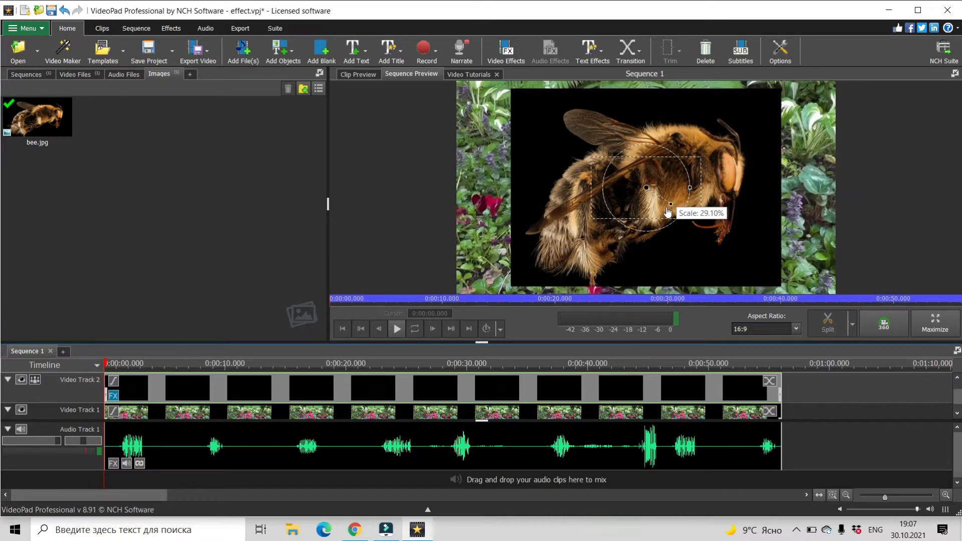
{"action": "left_click_drag", "start_coordinate": [689, 215], "coordinate": [664, 203]}
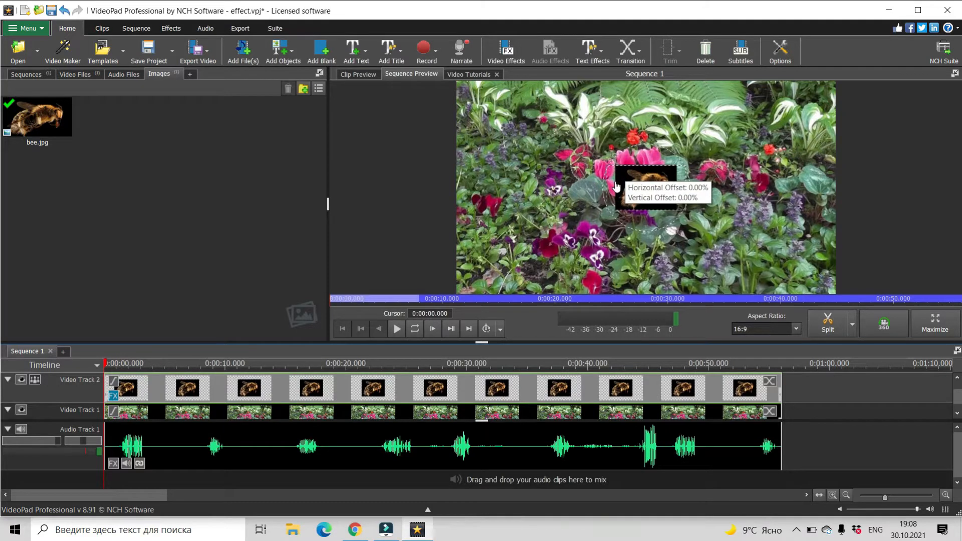
- Move the small bee inset to the top-left corner of the flowers footage
{"action": "left_click_drag", "start_coordinate": [644, 187], "coordinate": [515, 139]}
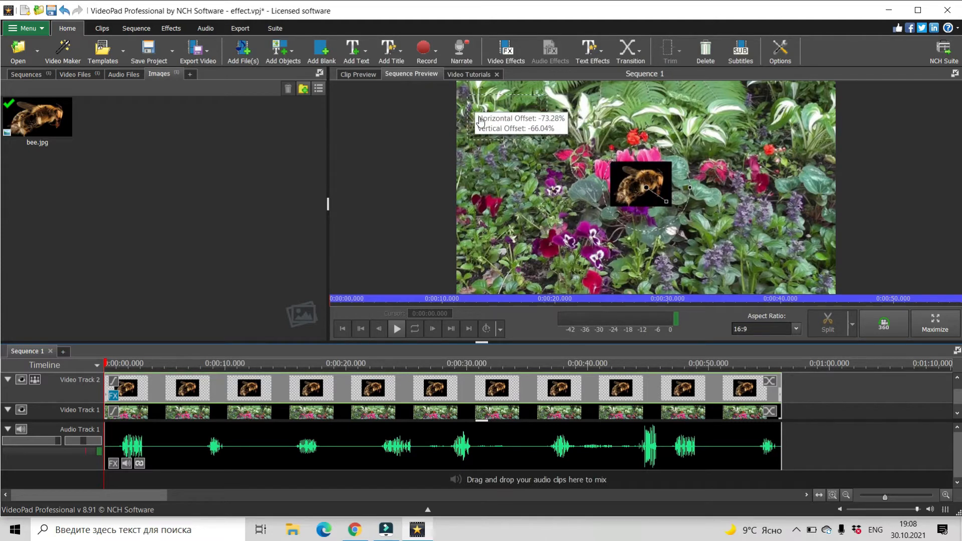
{"action": "left_click_drag", "start_coordinate": [642, 184], "coordinate": [506, 117]}
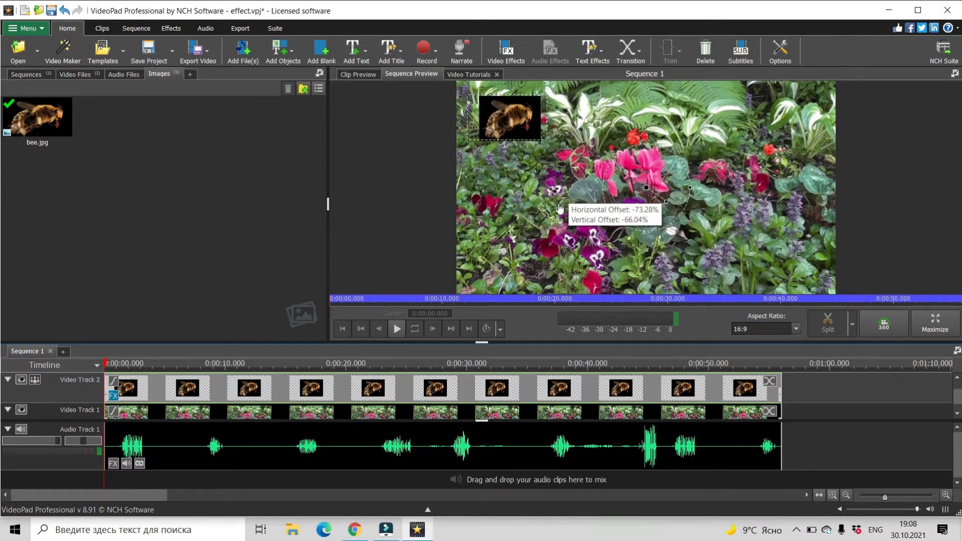
{"action": "left_click", "coordinate": [171, 28]}
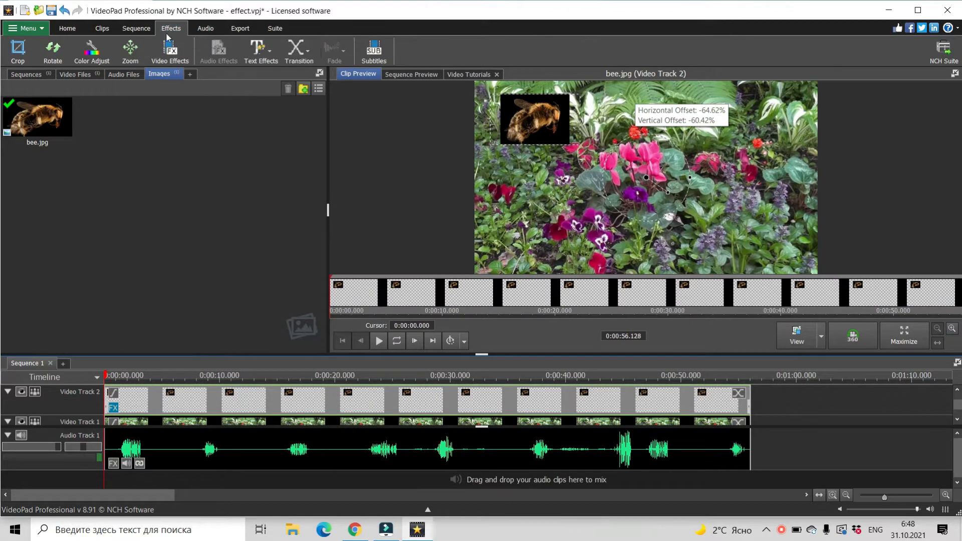
- Open the Effects: bee.jpg window with its Motion position and scale settings
{"action": "left_click", "coordinate": [170, 47]}
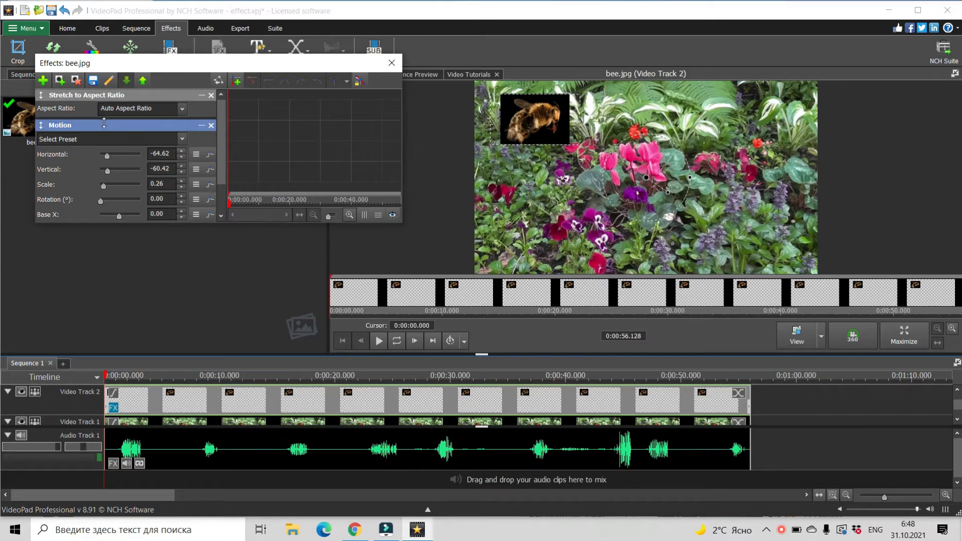
{"action": "mouse_move", "coordinate": [112, 138]}
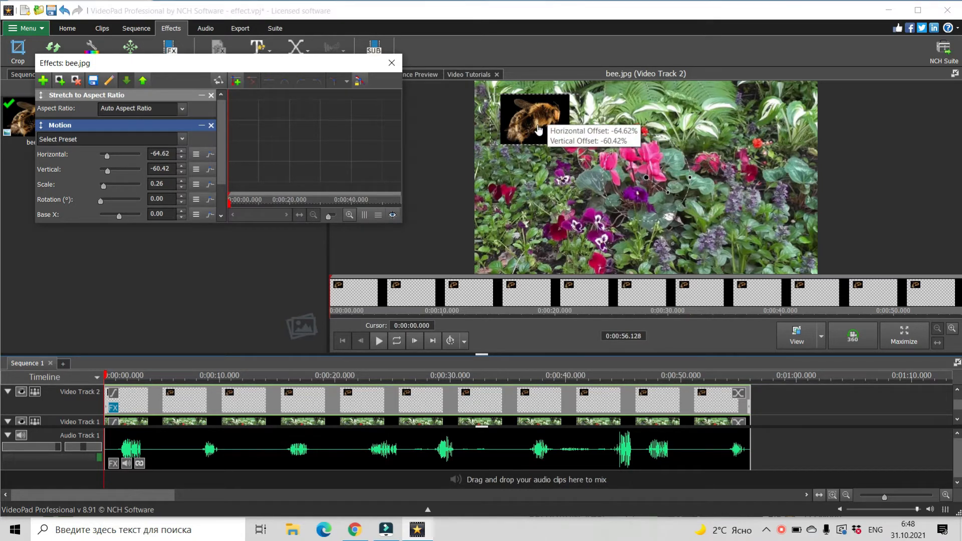
{"action": "mouse_move", "coordinate": [67, 154]}
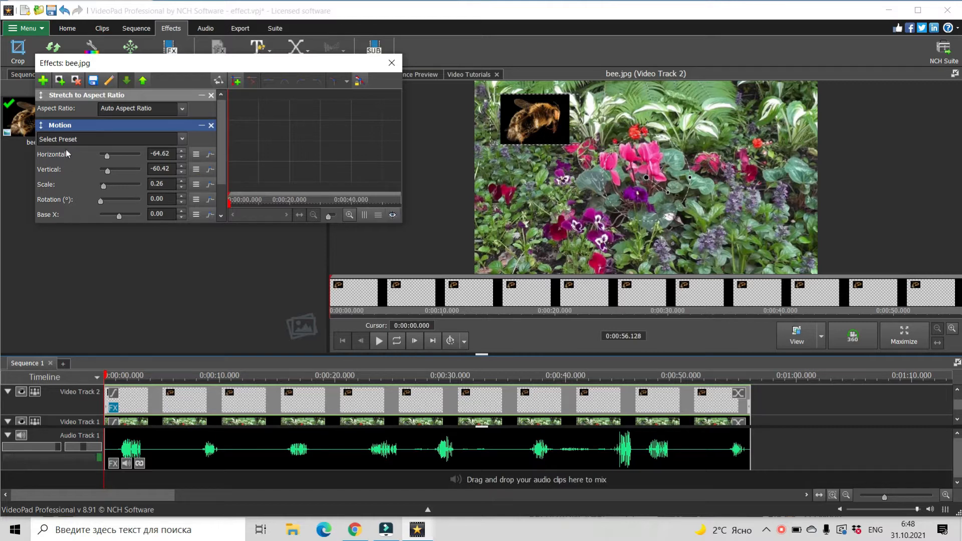
{"action": "mouse_move", "coordinate": [130, 161]}
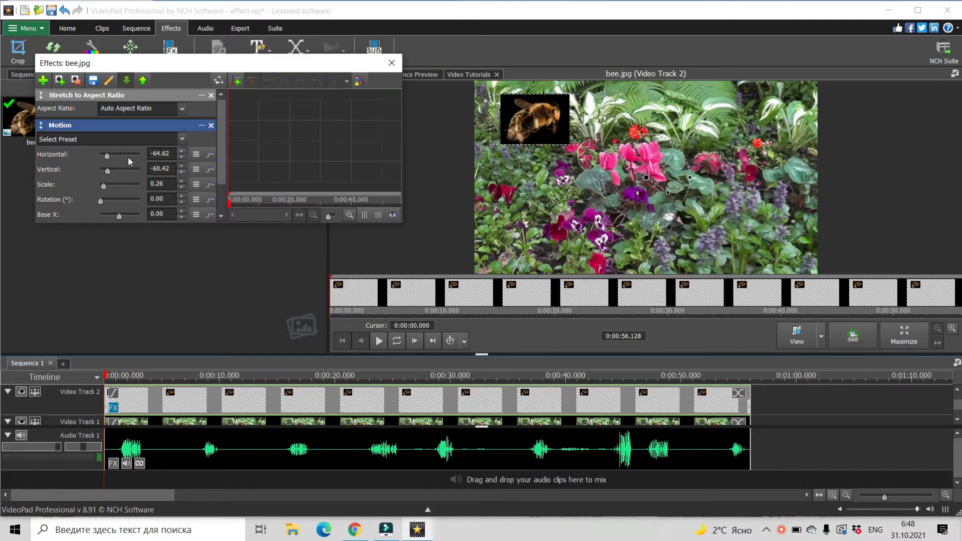
{"action": "mouse_move", "coordinate": [513, 124]}
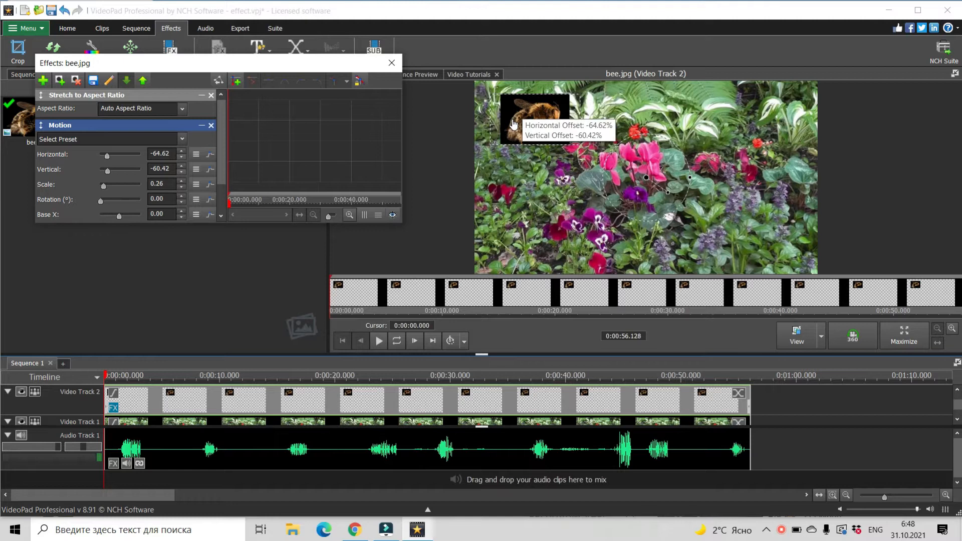
{"action": "mouse_move", "coordinate": [399, 178]}
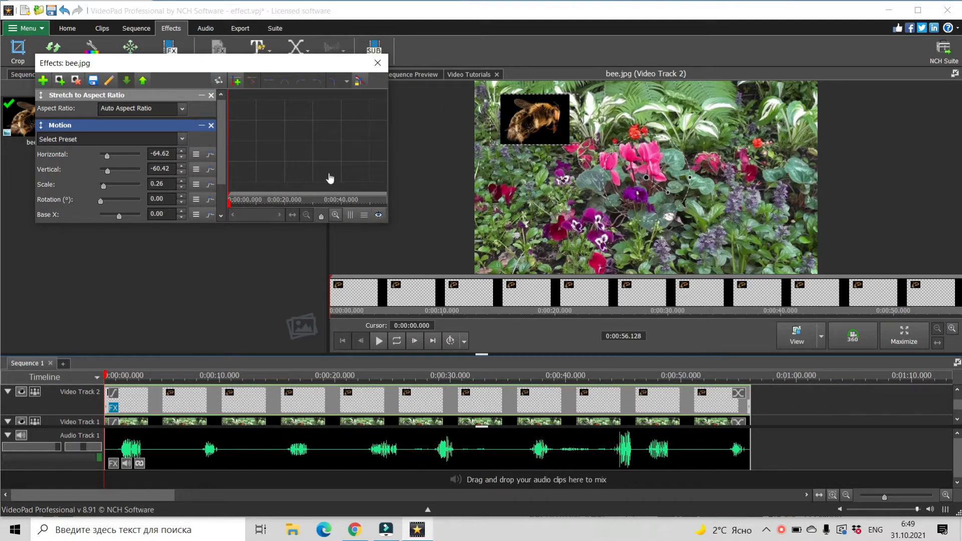
{"action": "mouse_move", "coordinate": [371, 199]}
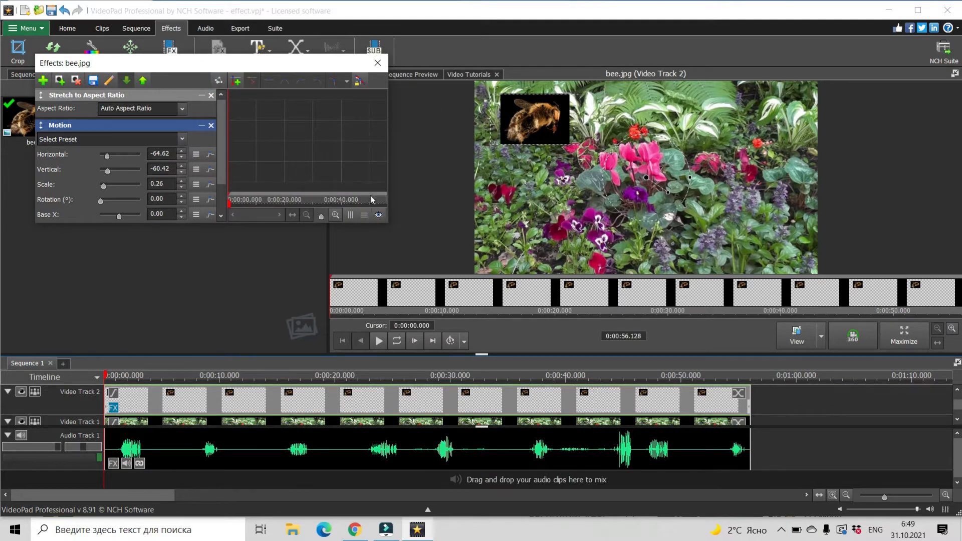
{"action": "mouse_move", "coordinate": [866, 282]}
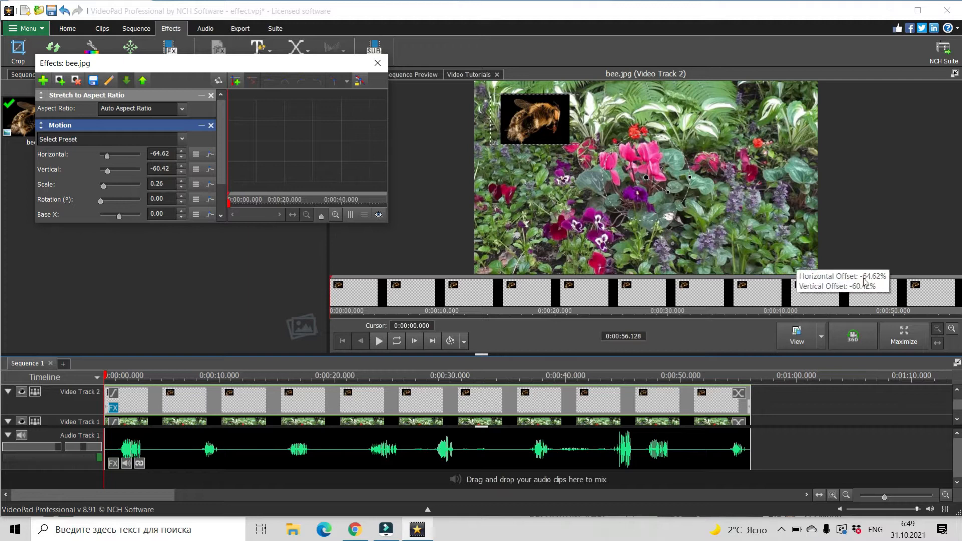
{"action": "mouse_move", "coordinate": [623, 390]}
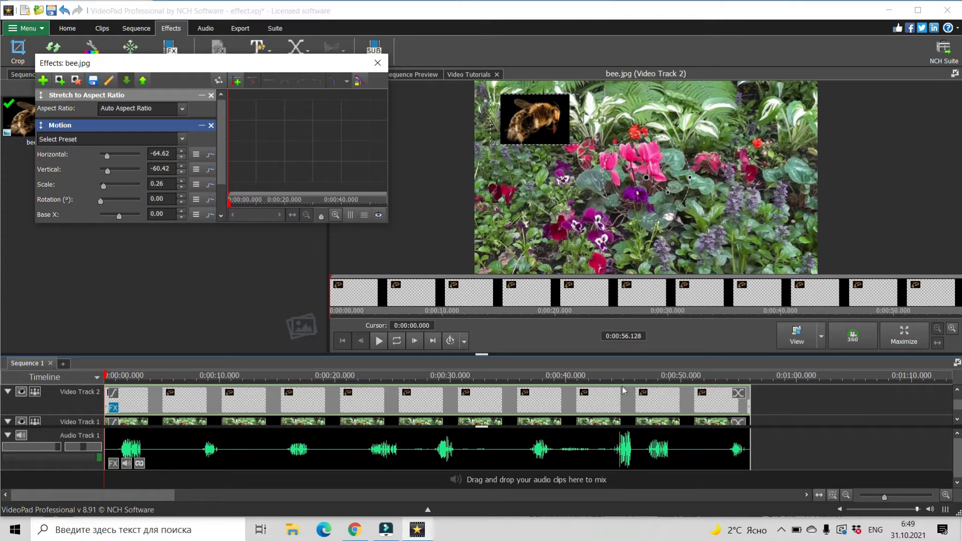
{"action": "mouse_move", "coordinate": [639, 351]}
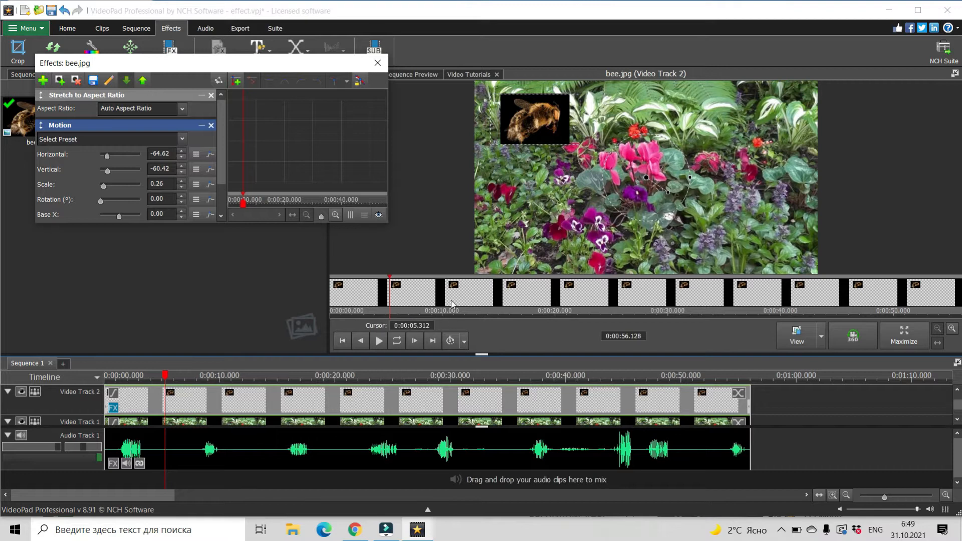
{"action": "mouse_move", "coordinate": [497, 350]}
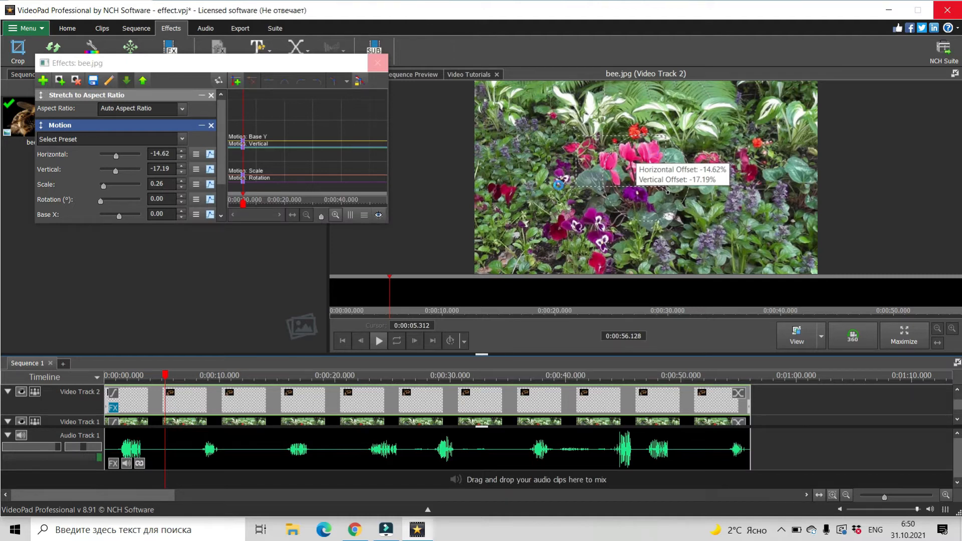
- Change Motion settings for the bee in the bee.jpg Effects window
{"action": "left_click", "coordinate": [377, 63]}
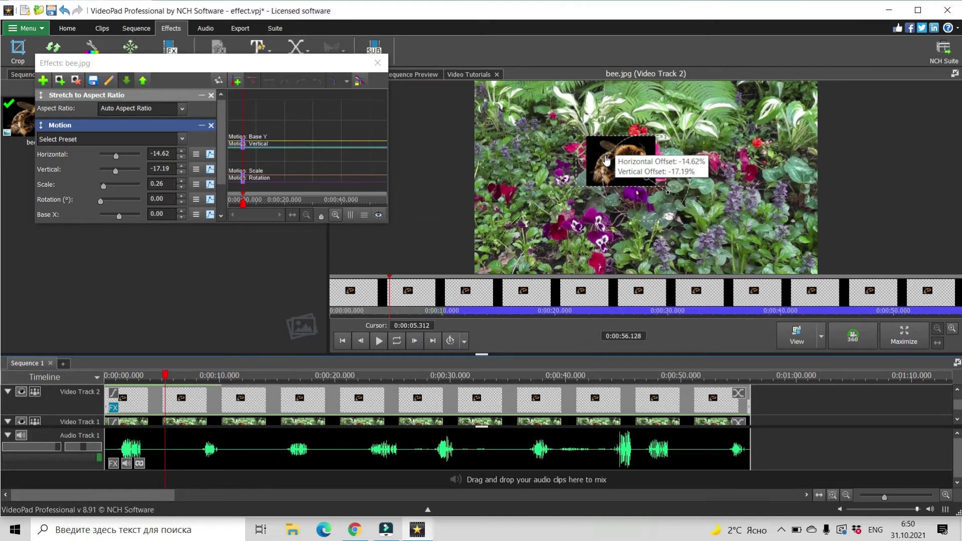
{"action": "mouse_move", "coordinate": [604, 161]}
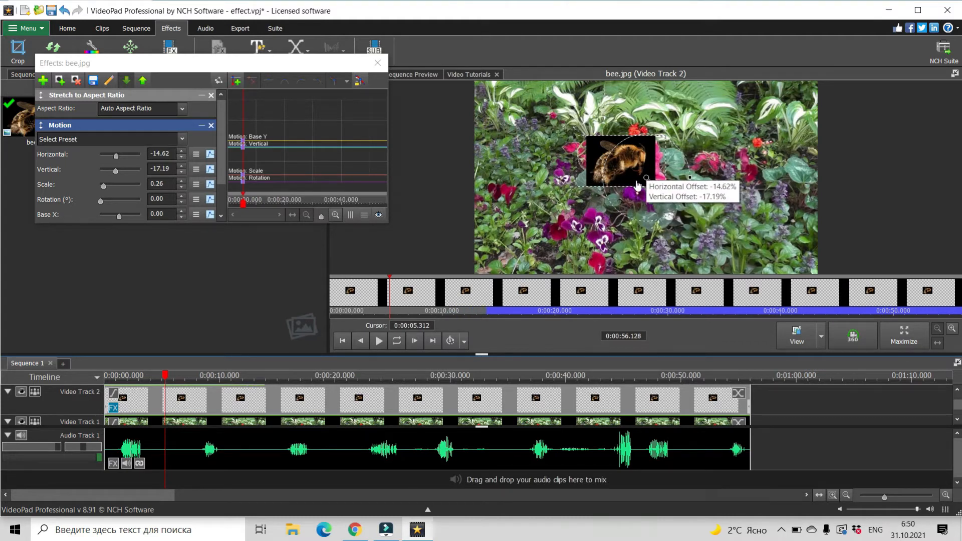
{"action": "mouse_move", "coordinate": [621, 179]}
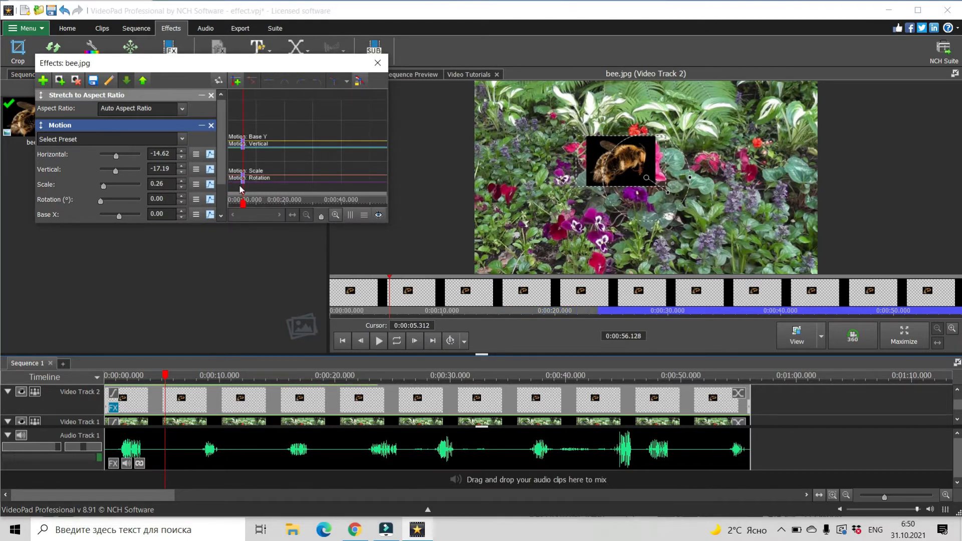
- Move the effect timeline cursor to about 18 seconds into the clip
{"action": "left_click", "coordinate": [305, 375]}
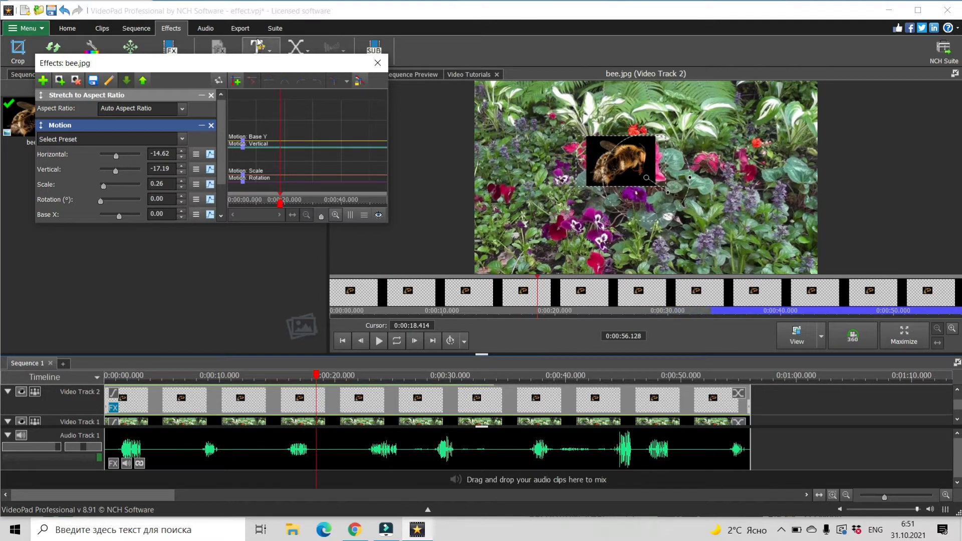
{"action": "mouse_move", "coordinate": [236, 80]}
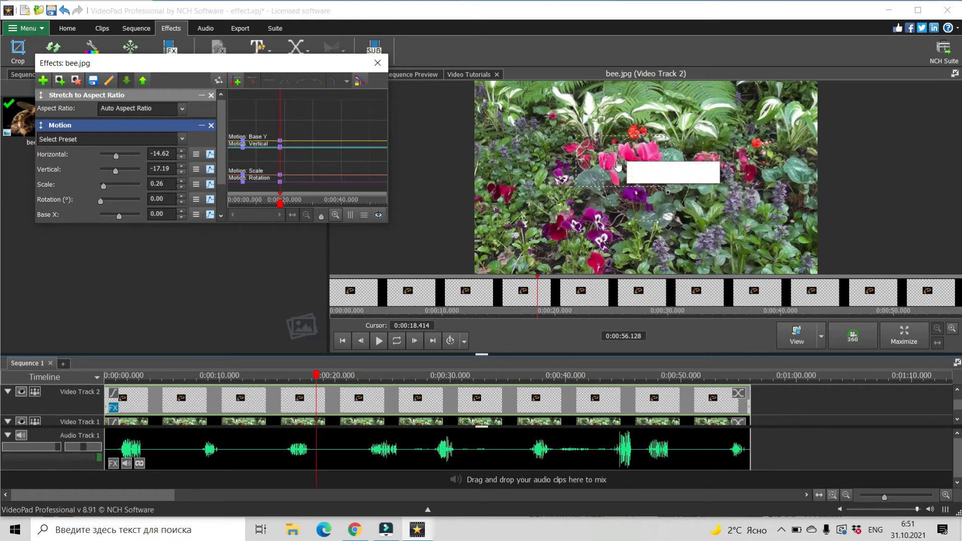
{"action": "mouse_move", "coordinate": [620, 163]}
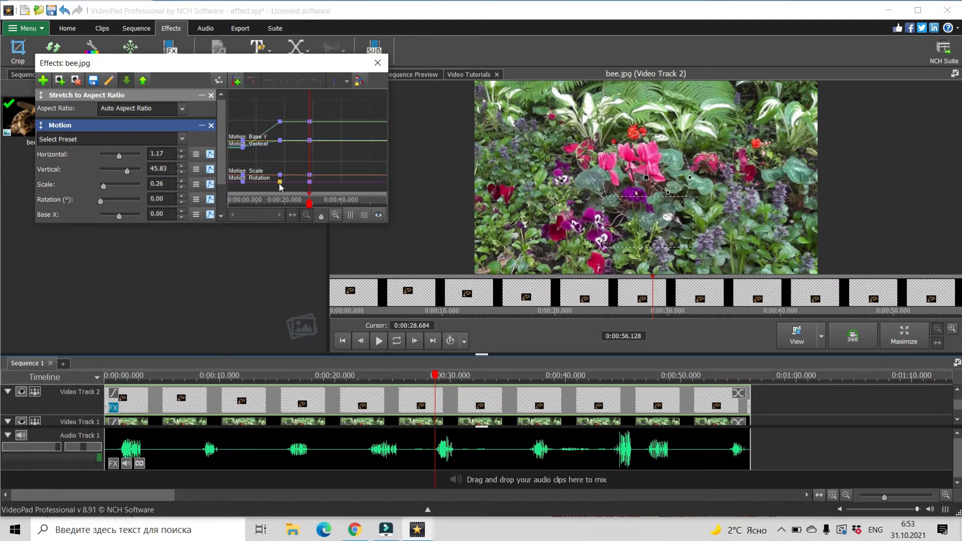
{"action": "mouse_move", "coordinate": [278, 184]}
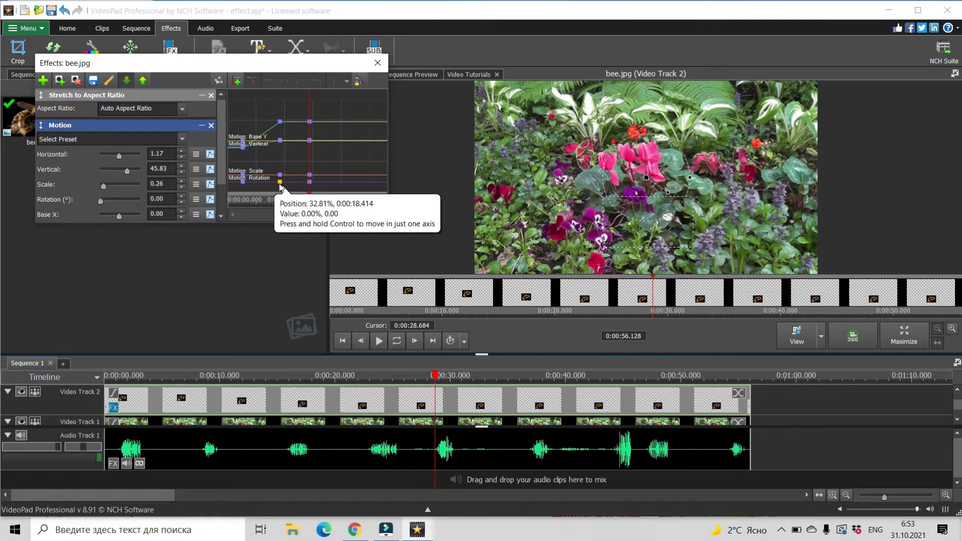
{"action": "mouse_move", "coordinate": [389, 223]}
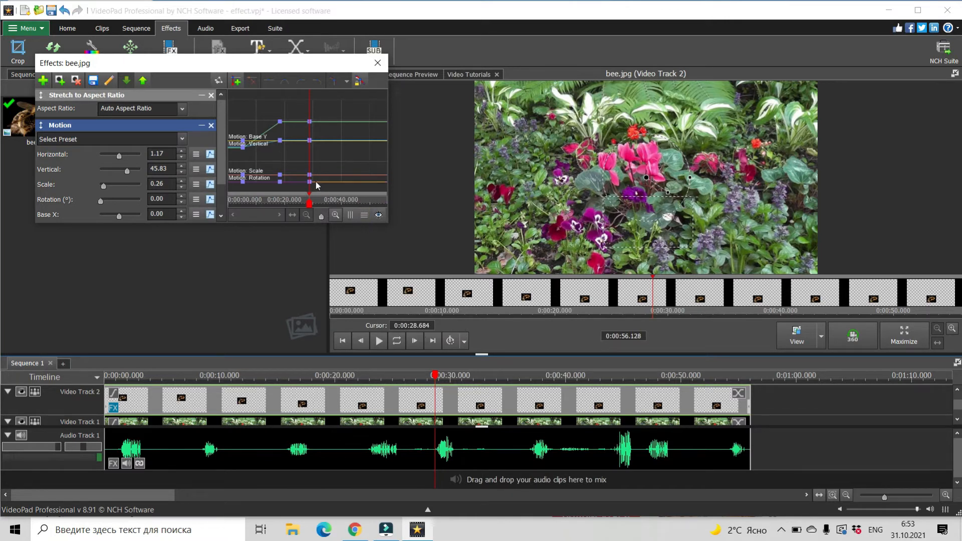
{"action": "mouse_move", "coordinate": [616, 162]}
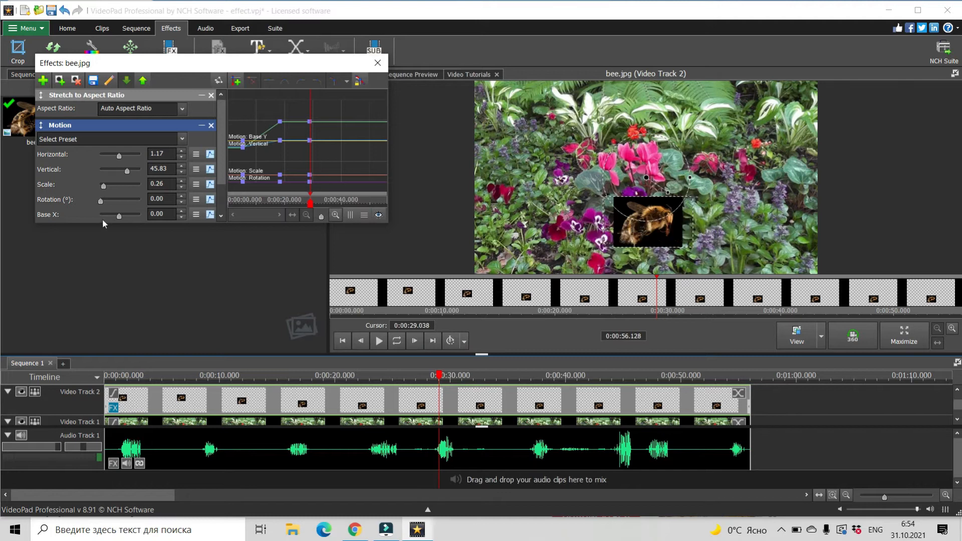
{"action": "mouse_move", "coordinate": [67, 202]}
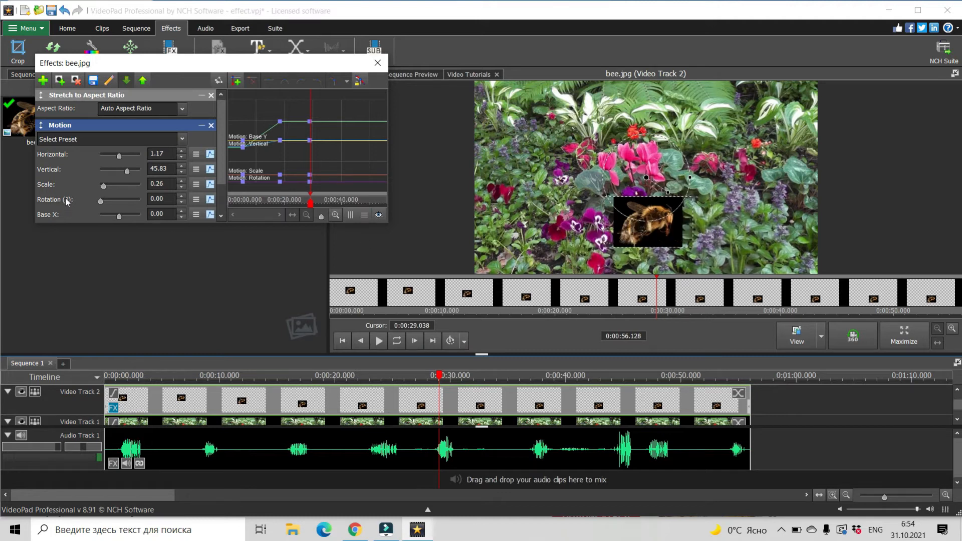
- Tilt the bee with the Motion Rotation slider, around 50.40°
{"action": "left_click_drag", "start_coordinate": [100, 199], "coordinate": [102, 202]}
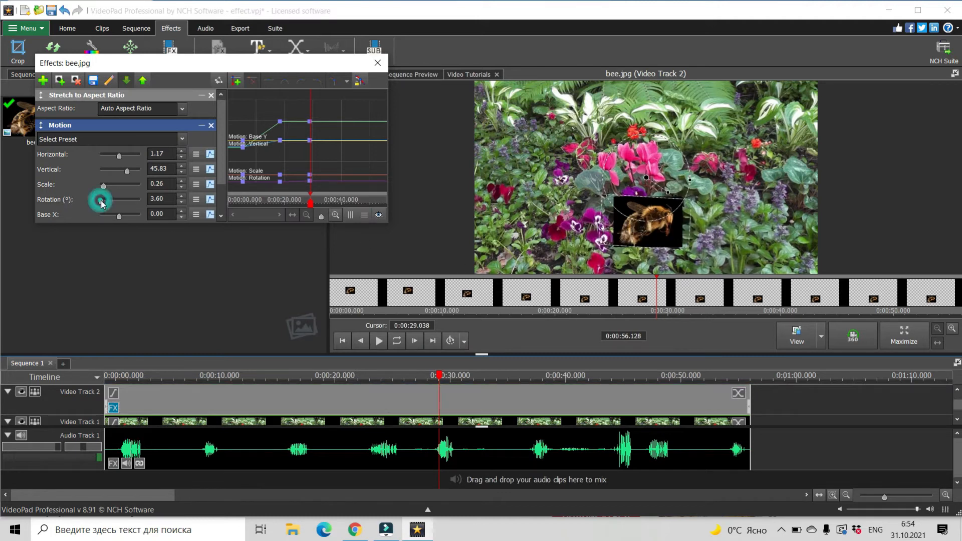
{"action": "left_click_drag", "start_coordinate": [101, 202], "coordinate": [105, 202]}
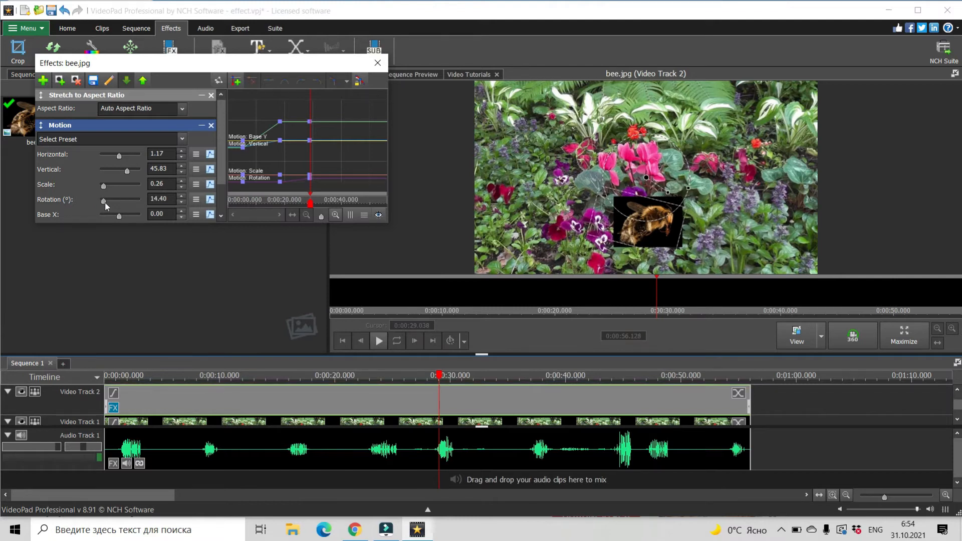
{"action": "left_click_drag", "start_coordinate": [103, 202], "coordinate": [107, 202]}
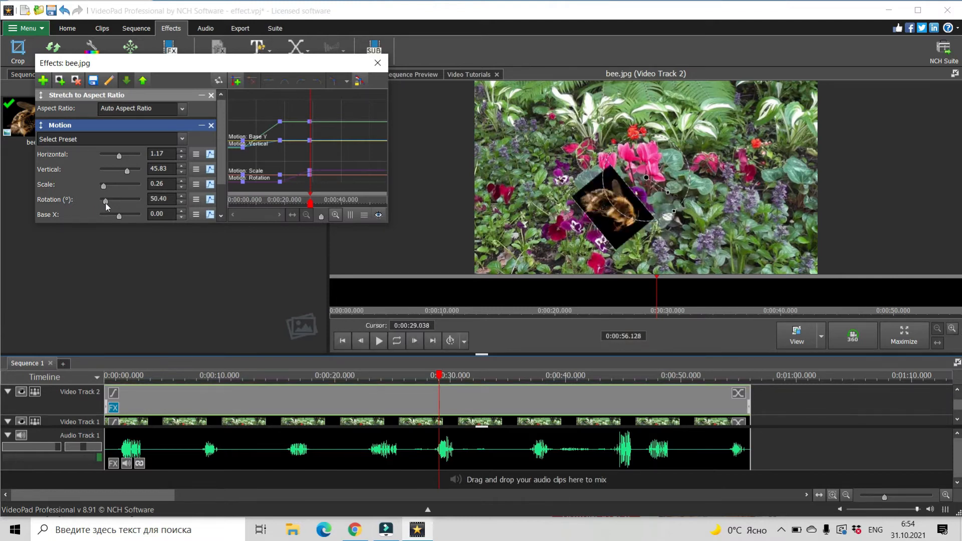
{"action": "left_click_drag", "start_coordinate": [106, 202], "coordinate": [114, 203]}
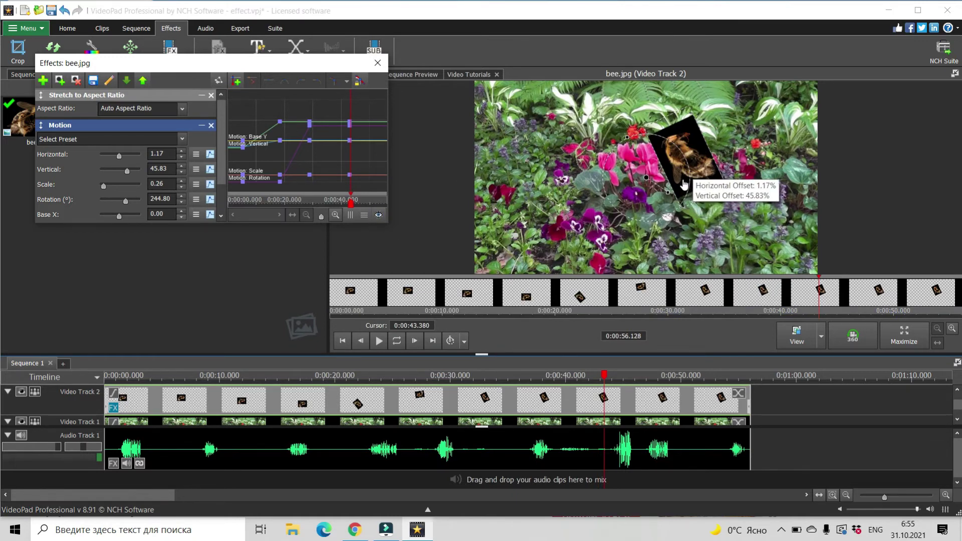
{"action": "mouse_move", "coordinate": [12, 196]}
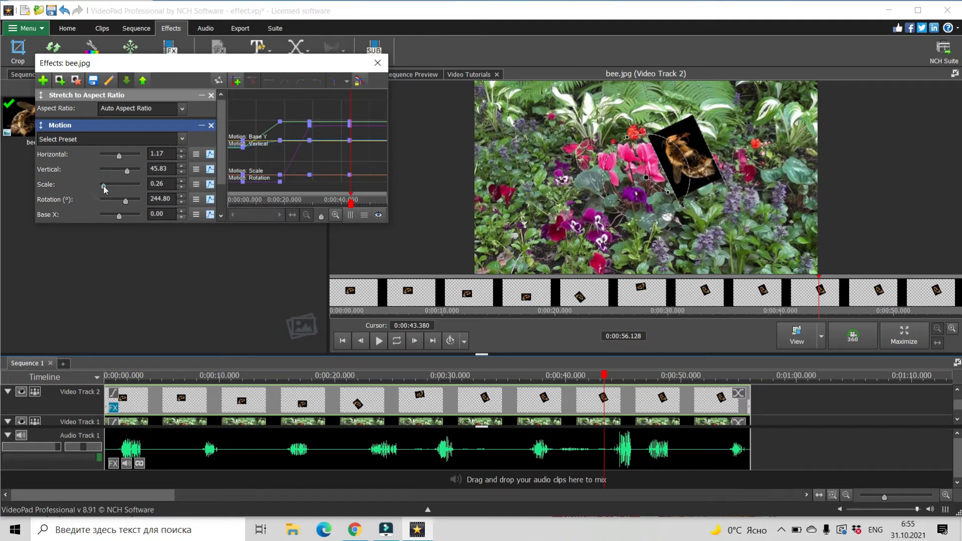
- Enlarge the bee by raising its Motion Scale toward 0.42
{"action": "left_click_drag", "start_coordinate": [102, 187], "coordinate": [107, 187]}
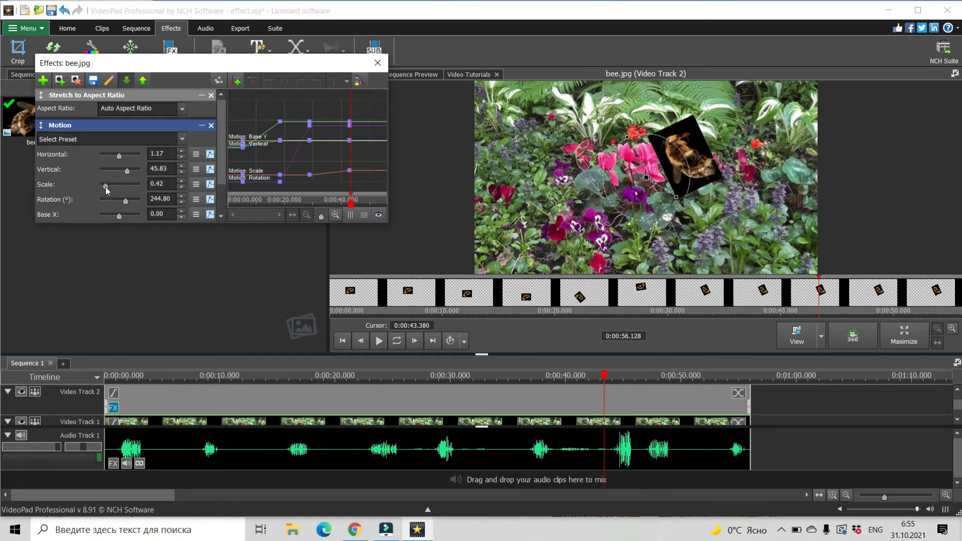
{"action": "left_click_drag", "start_coordinate": [104, 184], "coordinate": [119, 184]}
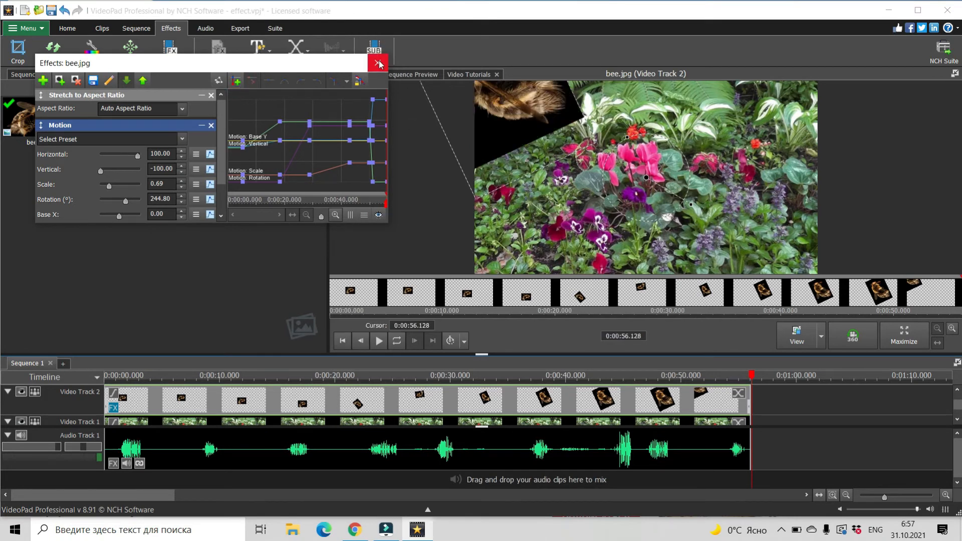
- Close the bee's effect settings and export the video as effect.mp4 at 1920x1080
{"action": "left_click", "coordinate": [378, 64]}
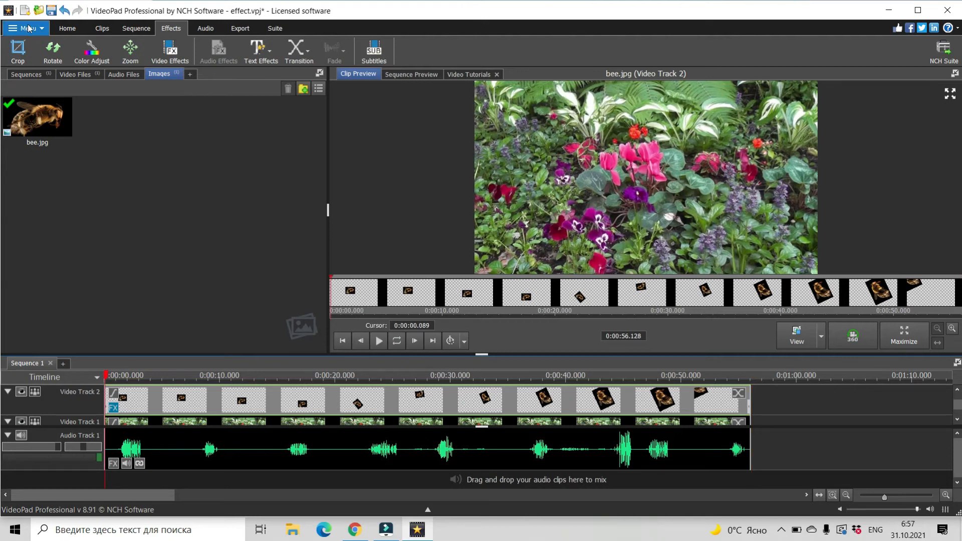
{"action": "left_click", "coordinate": [25, 27]}
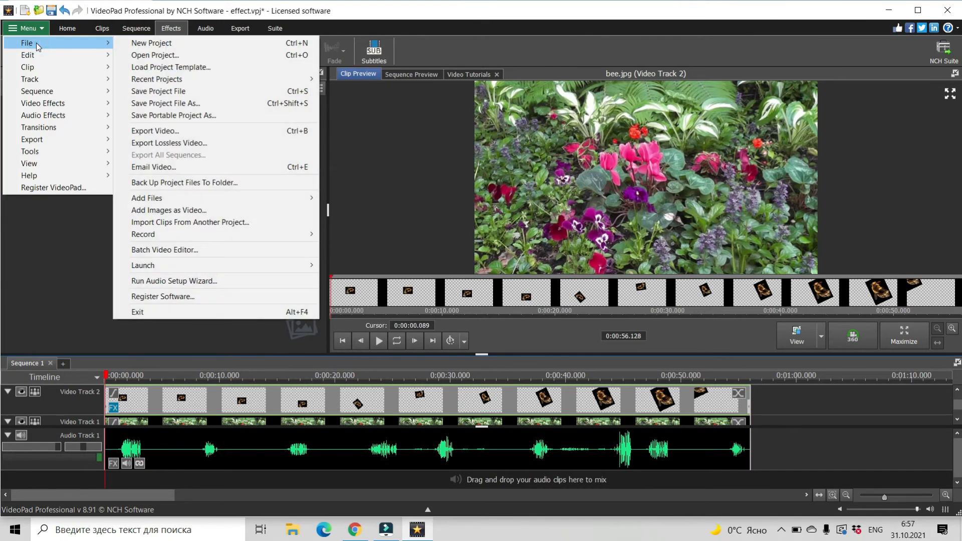
{"action": "left_click", "coordinate": [155, 131]}
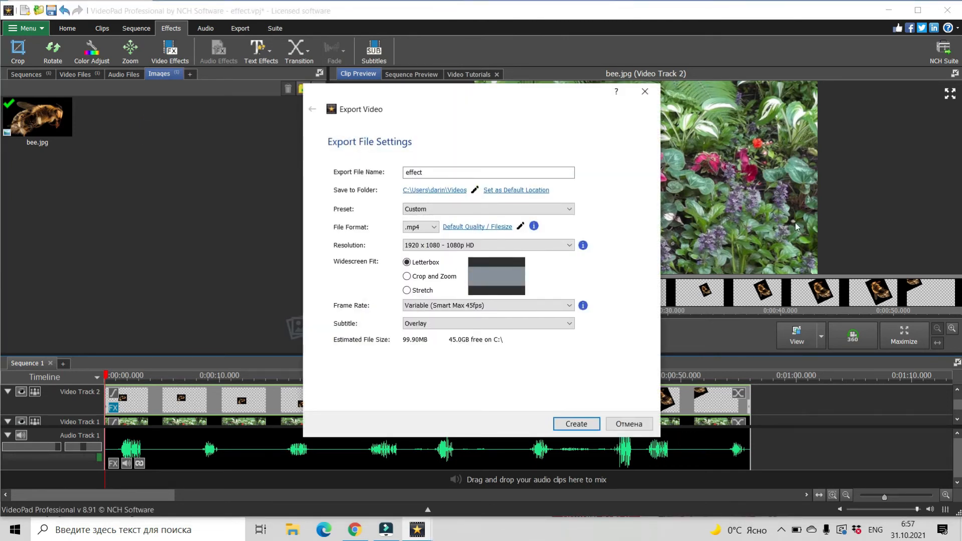
{"action": "left_click", "coordinate": [628, 423]}
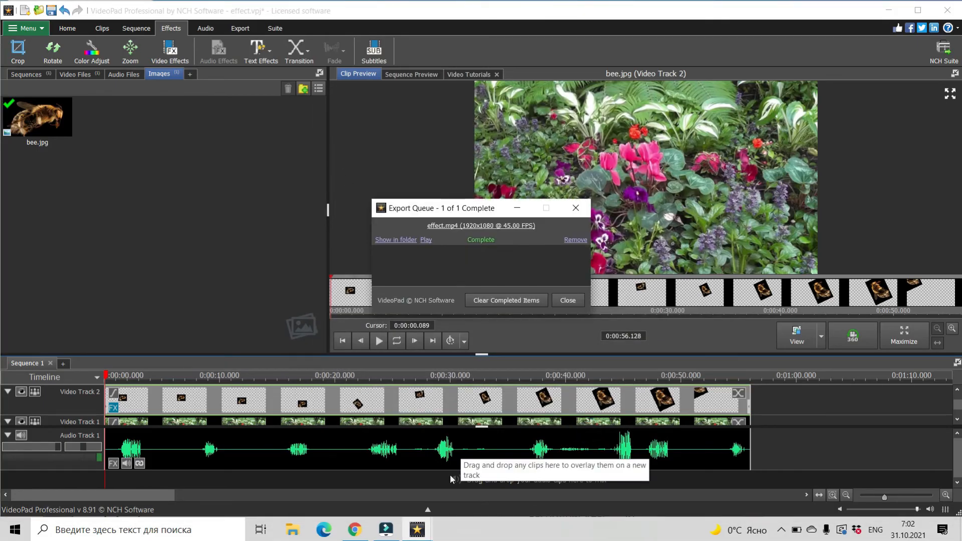
{"action": "mouse_move", "coordinate": [538, 246]}
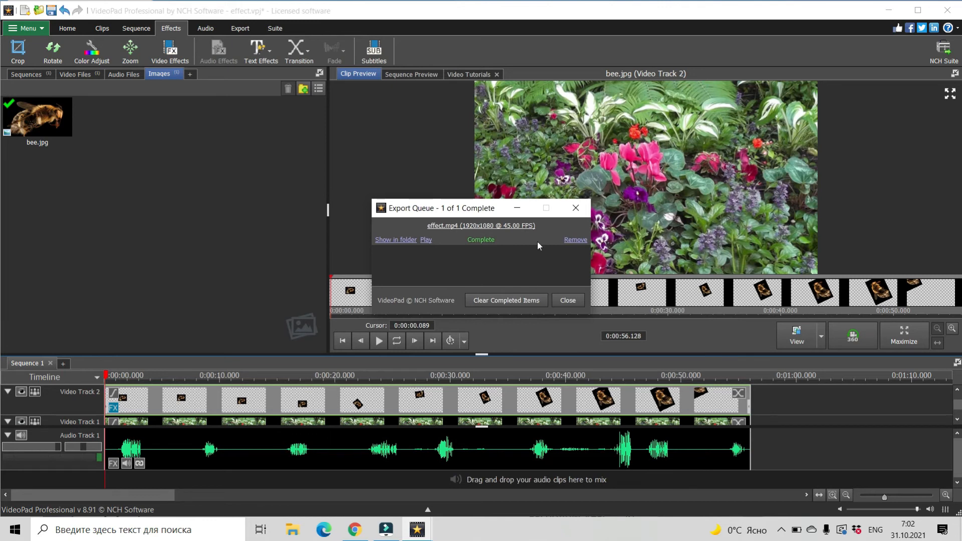
{"action": "mouse_move", "coordinate": [570, 290]}
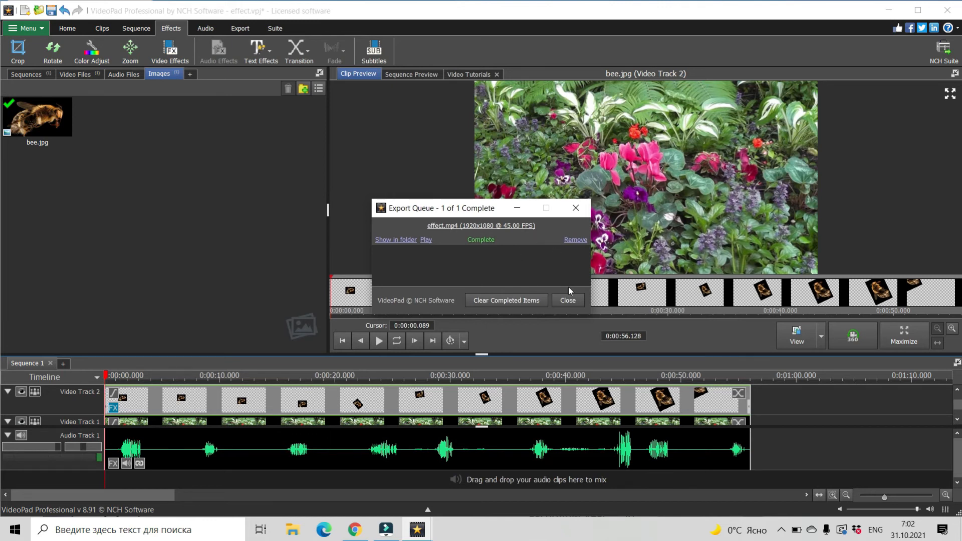
- Dismiss the finished export queue and play effect.mp4 from the Videos folder
{"action": "left_click", "coordinate": [567, 300]}
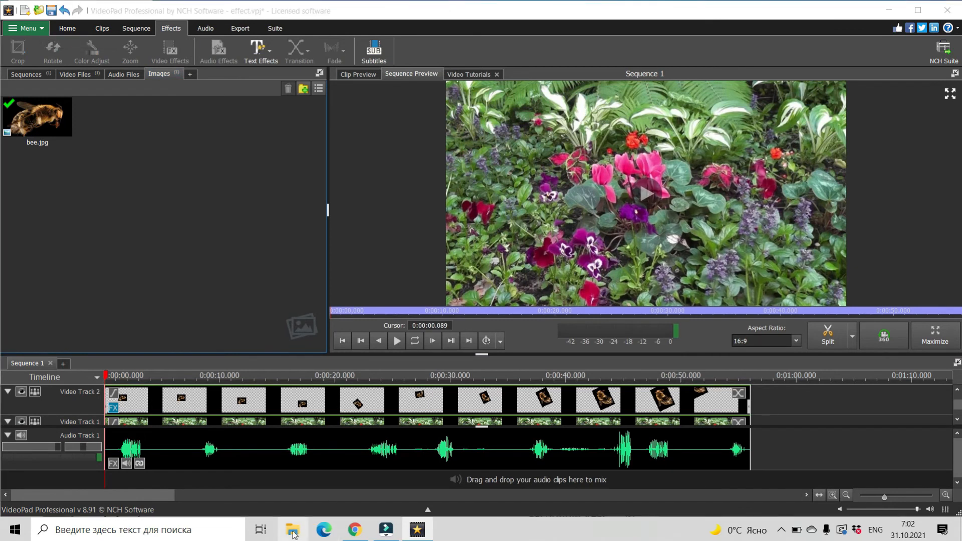
{"action": "left_click", "coordinate": [293, 529]}
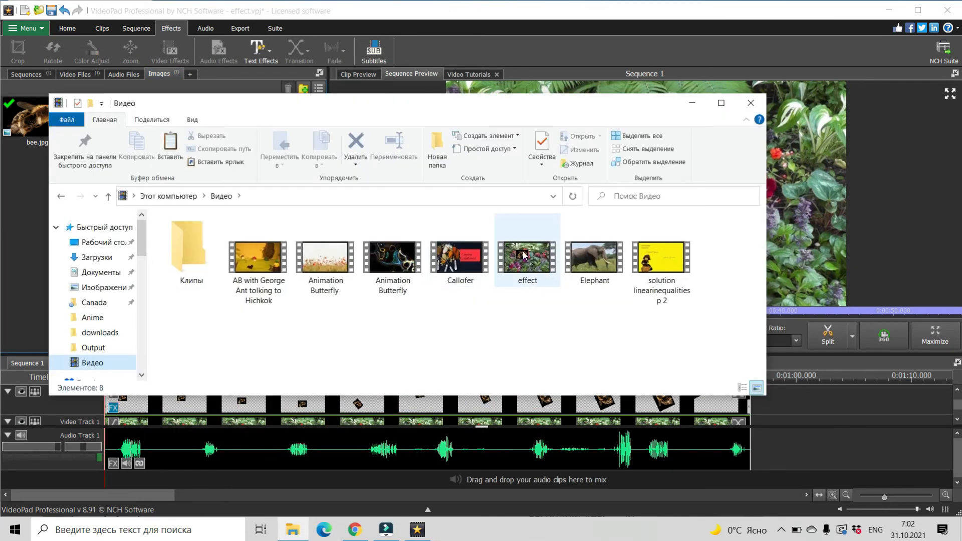
{"action": "double_click", "coordinate": [527, 258]}
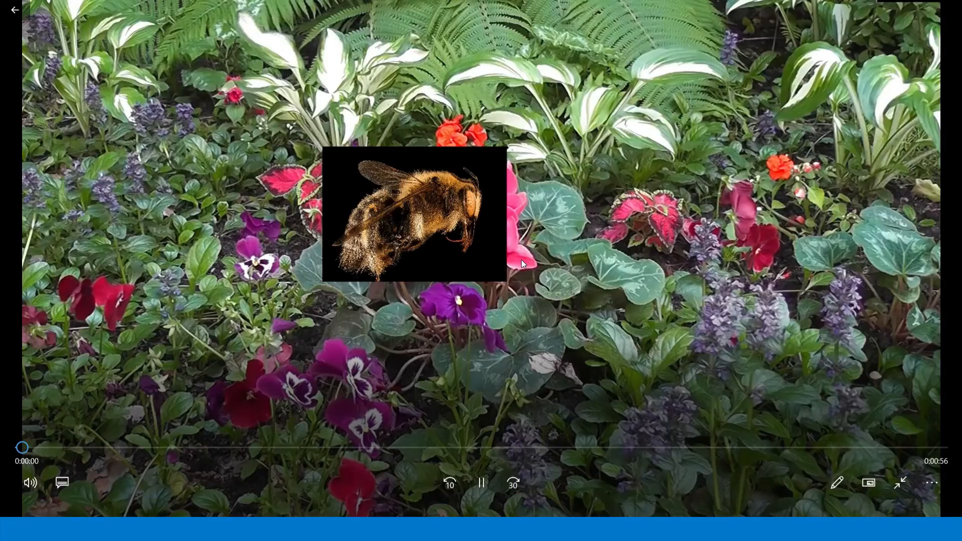